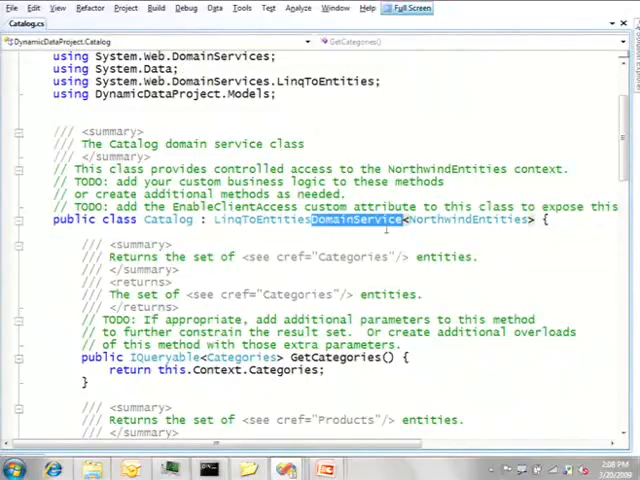
Review the Catalog DomainService code, then add a new Web Form, WebForm1.aspx, to the project.
double_click(468, 219)
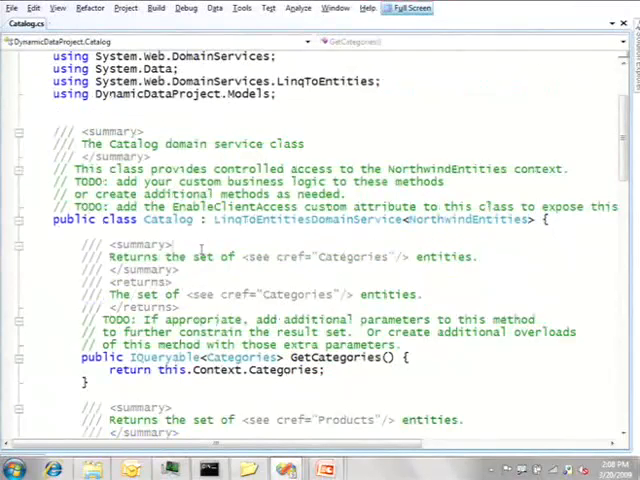
scroll("down", 3)
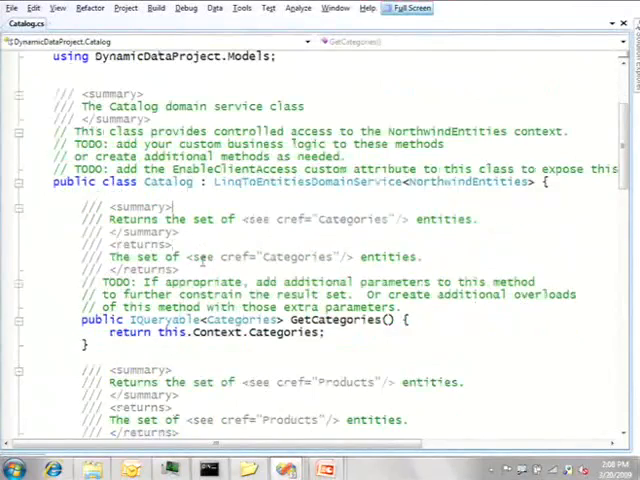
scroll("down", 3)
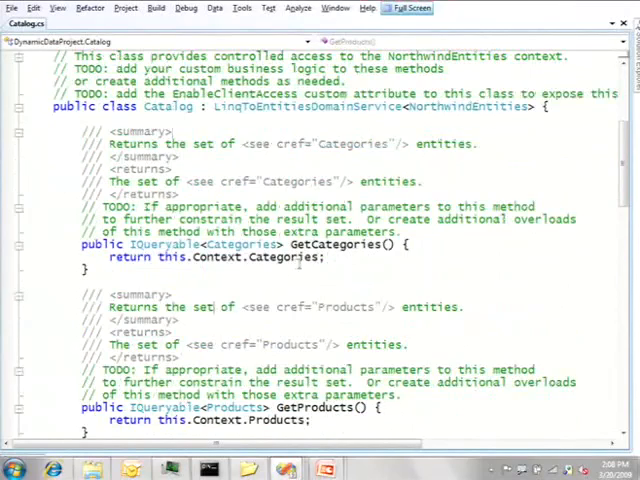
scroll("down", 3)
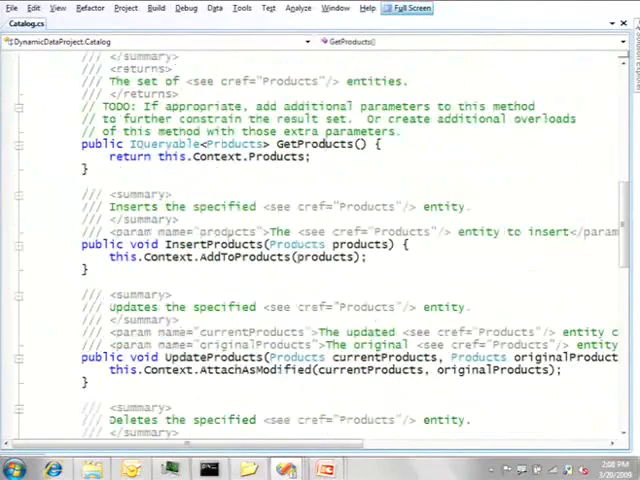
scroll("down", 3)
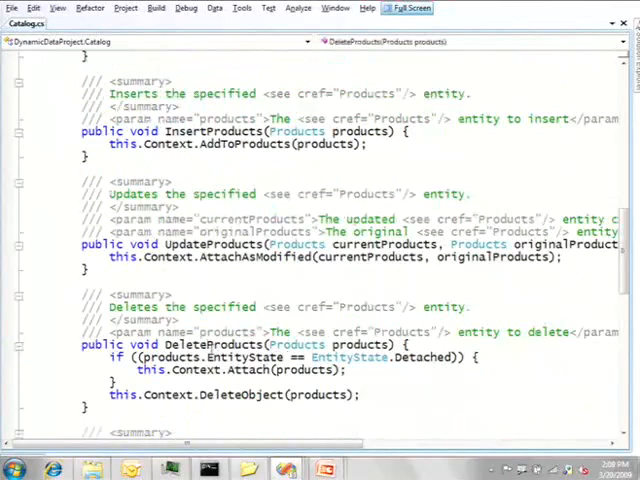
scroll("down", 3)
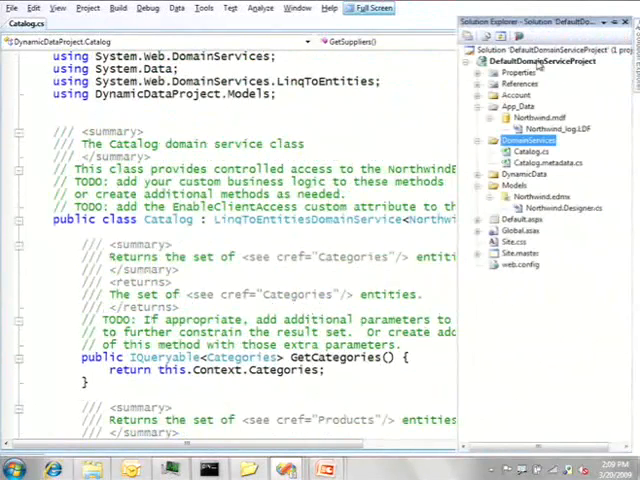
right_click(540, 62)
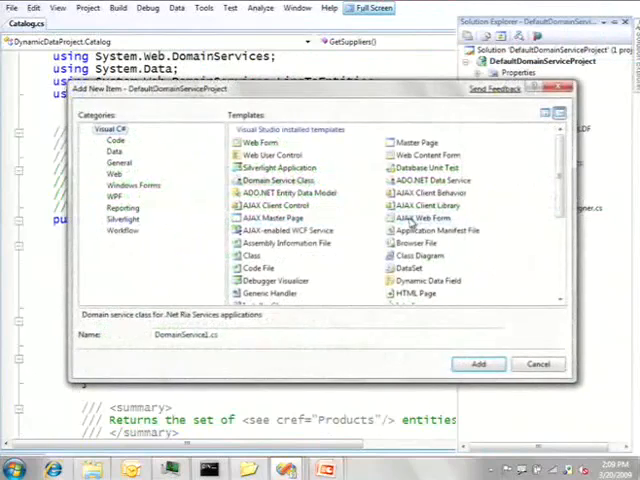
left_click(262, 142)
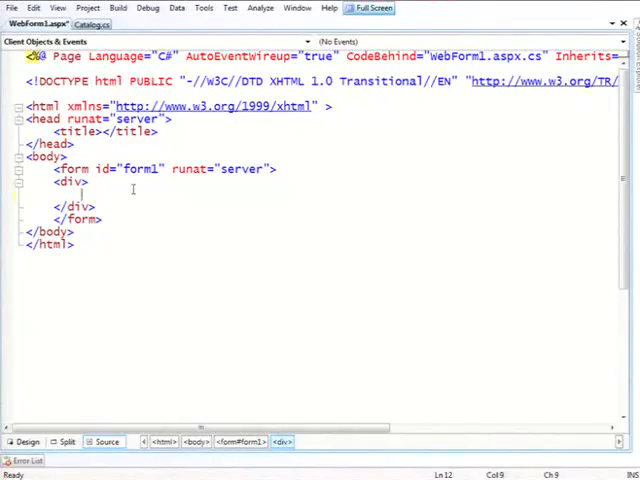
Add a runat="server" GridView with ID gv and a DomainDataSource with ID DomainDS.
type("asp")
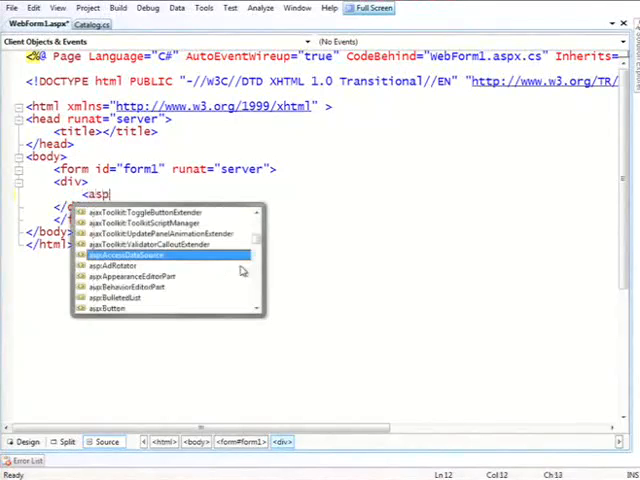
type("GridView")
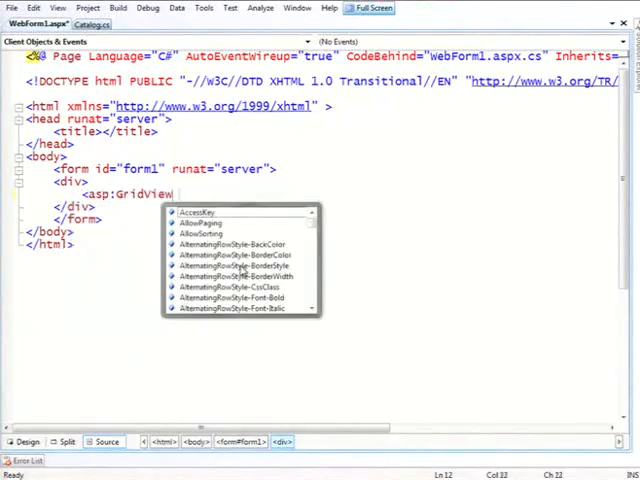
type("runat=\"server\"")
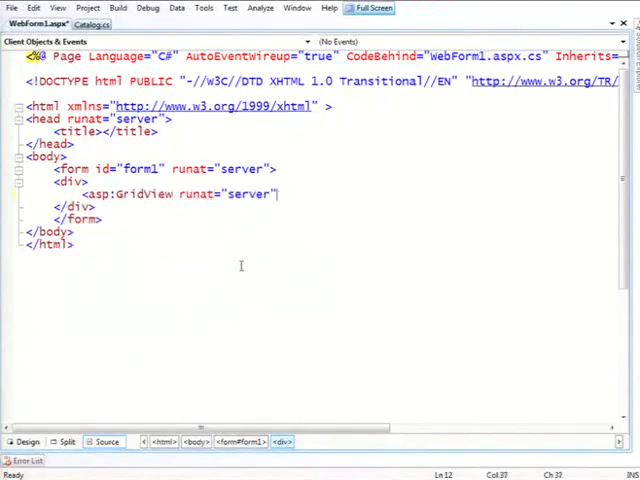
type("ID=\"gv\">")
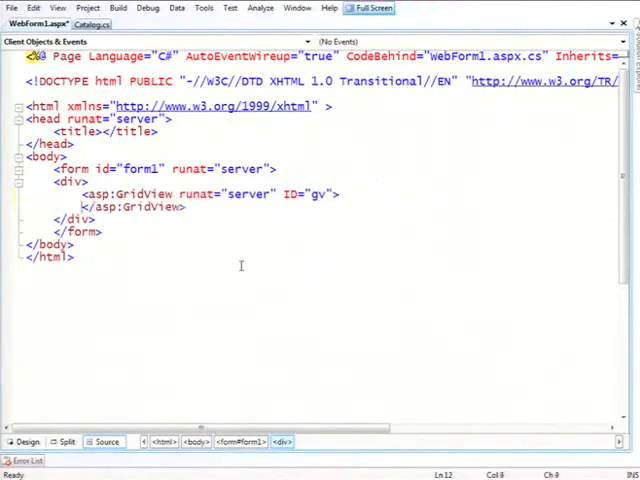
type("<")
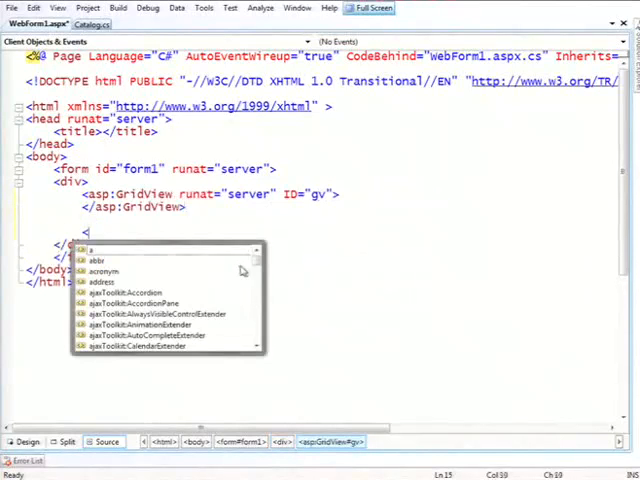
type("asp:dd")
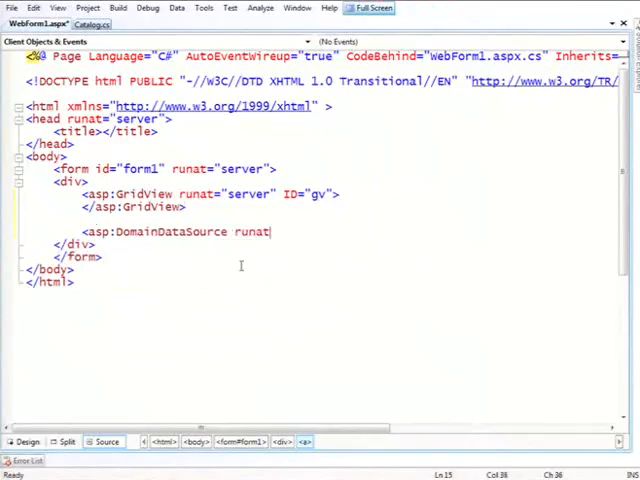
type("=\"server\"")
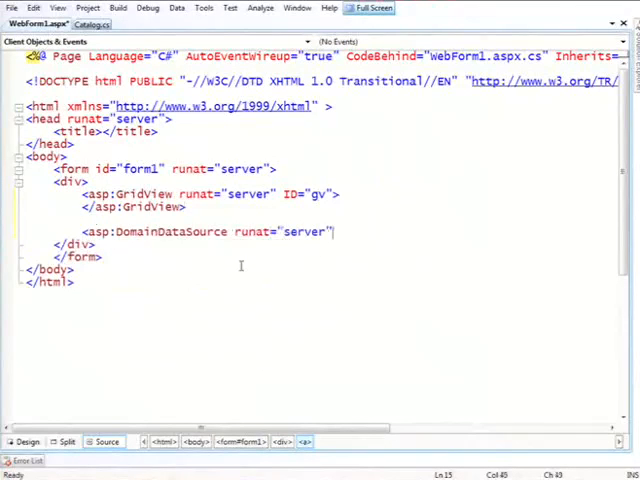
type("ID=")
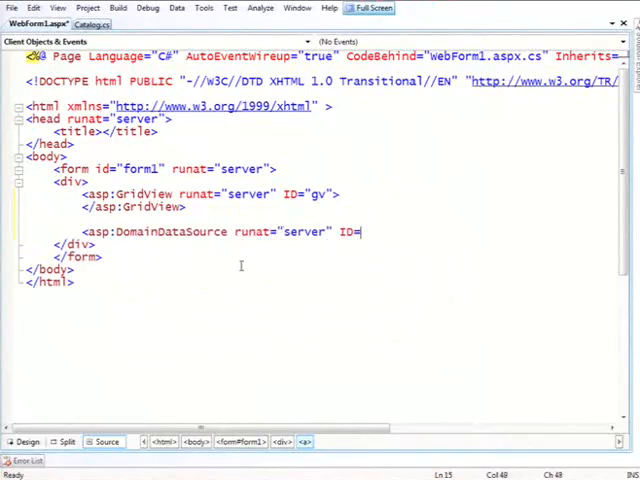
type("\"Do")
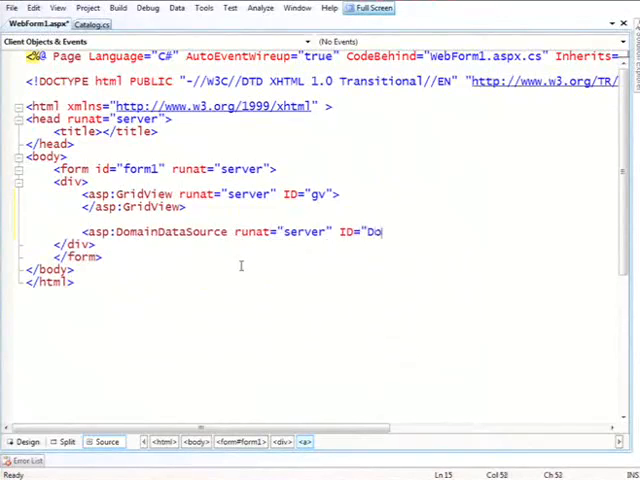
type("mainDS\">")
left_click(211, 194)
type(" DataSourceID=\"D")
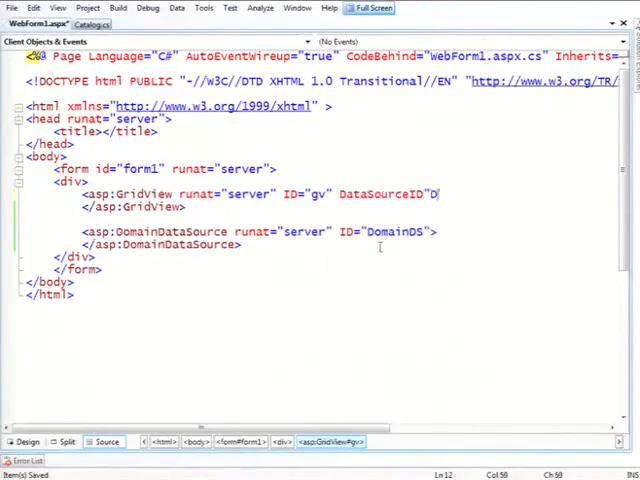
Set gv's DataSourceID to DomainDS with AutoGenerateColumns true, and close the tag.
type("omainDS")
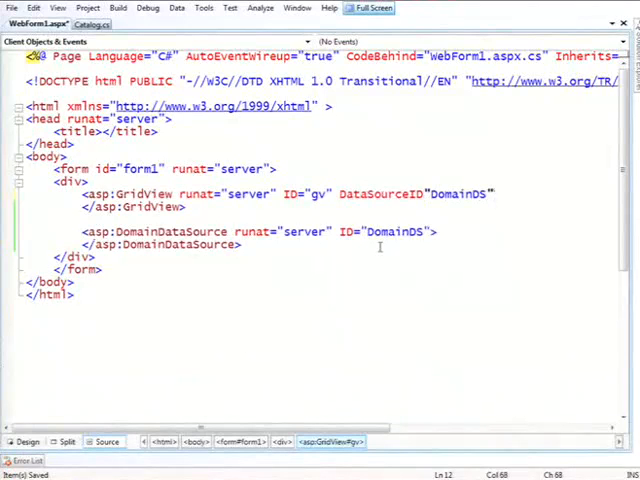
type(">")
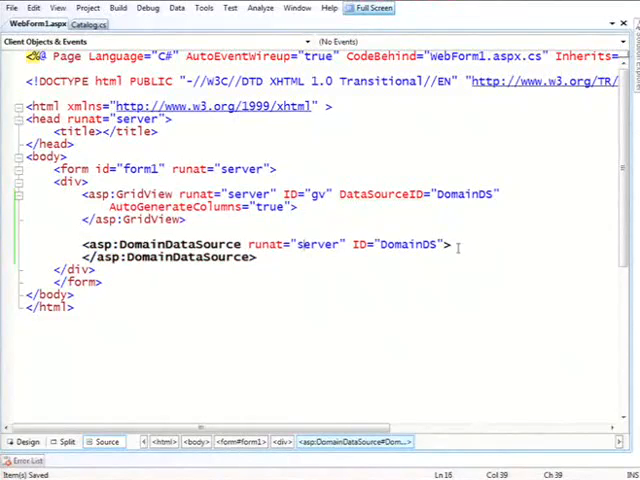
Set DomainDS's DomainServiceTypeName to DynamicDataProject.Catalog and its SelectMethod to GetProducts.
left_click(508, 300)
type("DomainServiceTypeName")
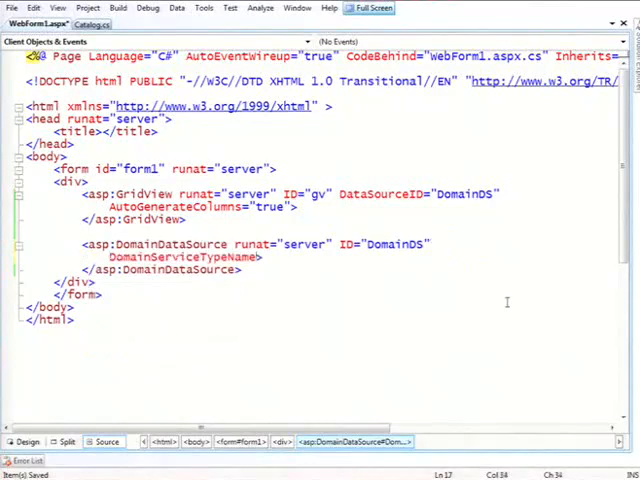
key("ctrl+tab")
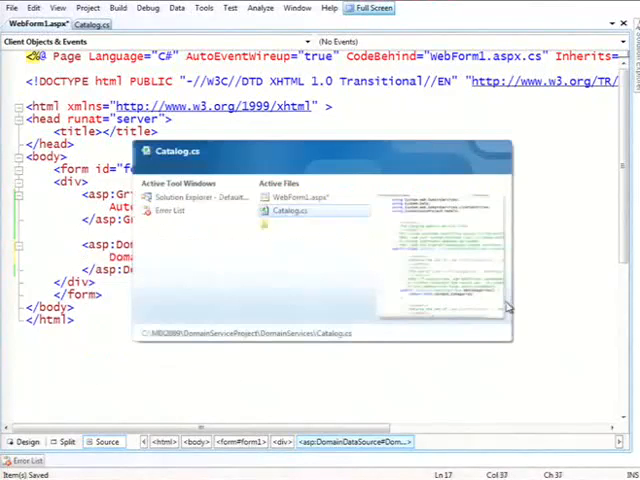
left_click(302, 210)
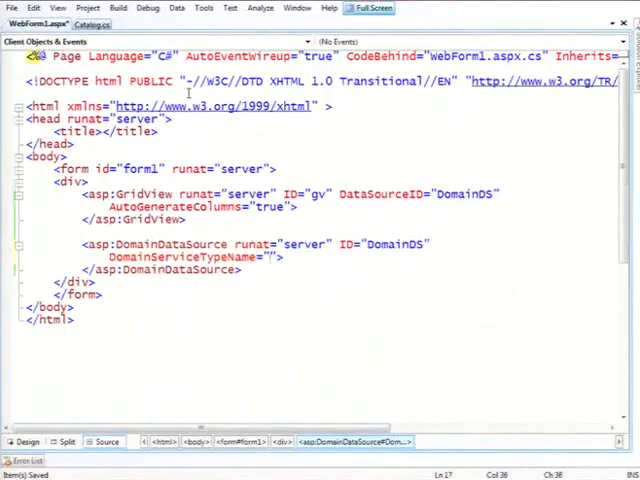
type("DynamicDataProject.Catalog")
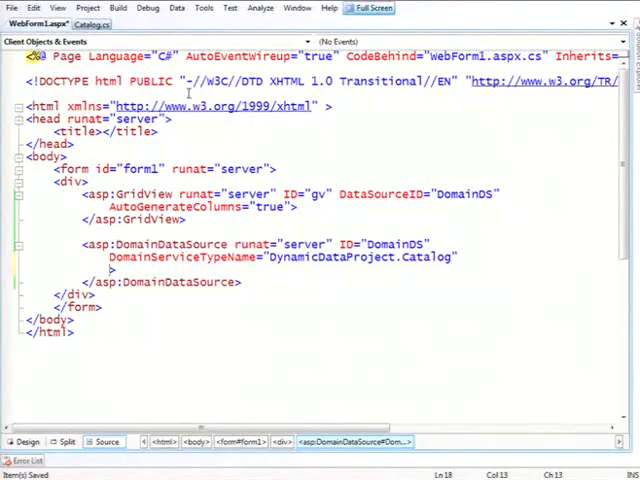
type("SelectMethod=\"G")
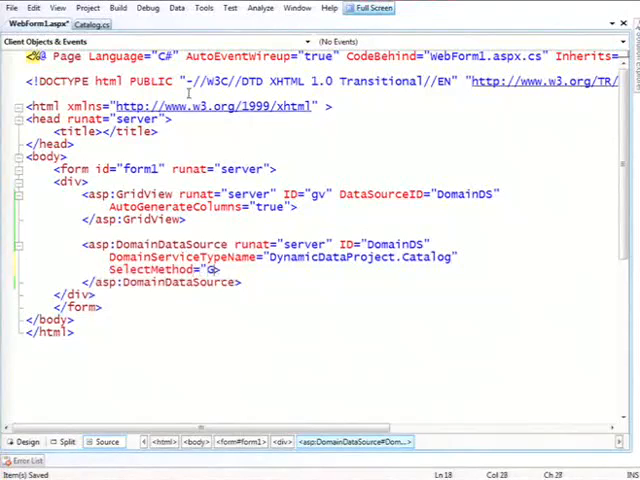
type("GetProducts")
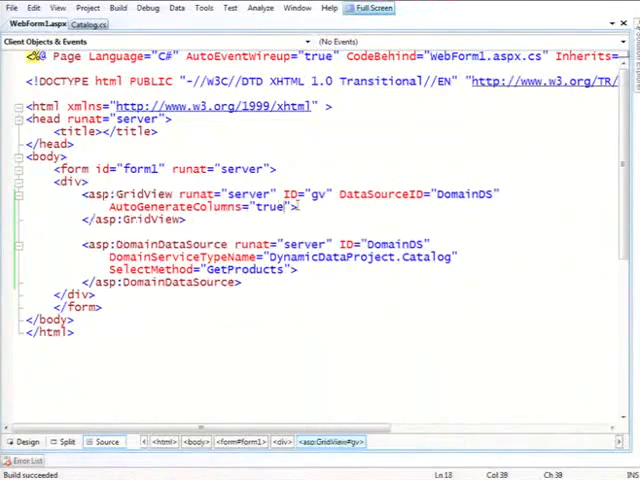
Add AutoGenerateEditButton="true" to the gv GridView and bring Catalog.cs back into view.
type("AutoGenerateEditButton")
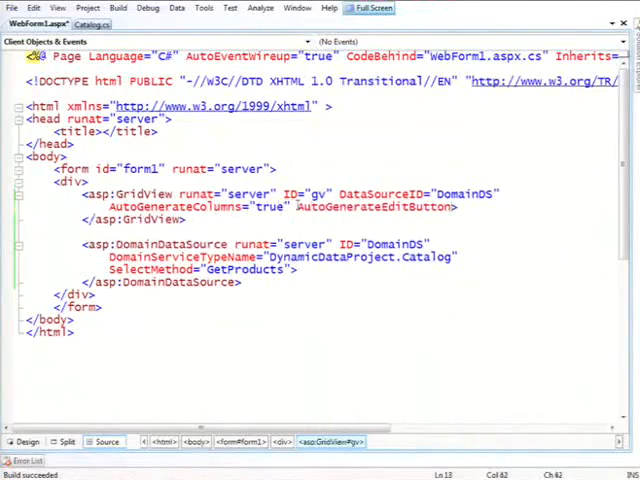
type("=\"true\"")
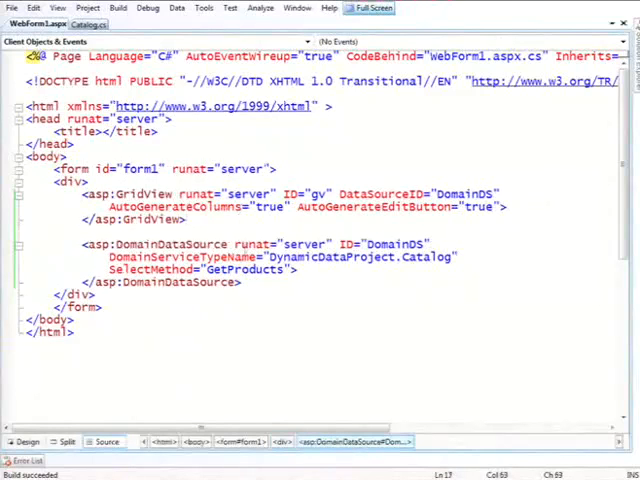
double_click(245, 271)
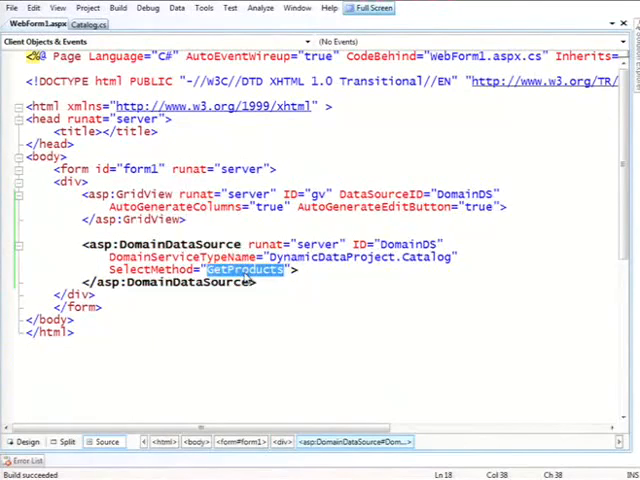
left_click(88, 23)
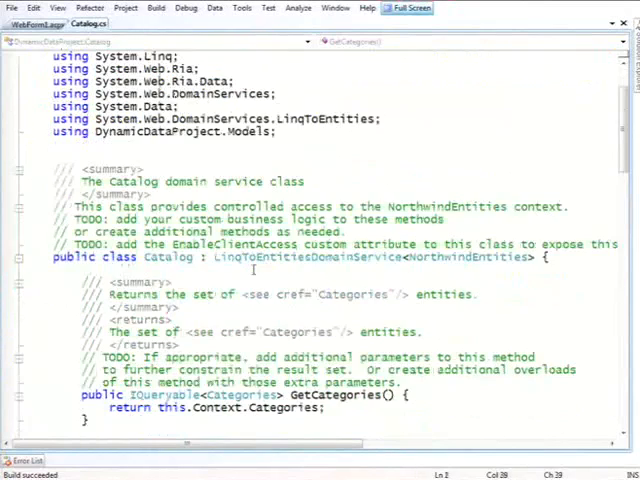
Scroll through GetCategories, GetProducts and InsertProducts, then view WebForm1.aspx's product grid in Internet Explorer.
scroll("down", 3)
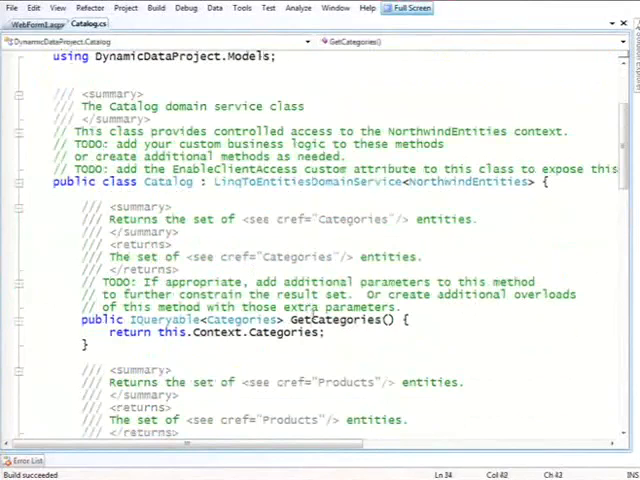
scroll("down", 3)
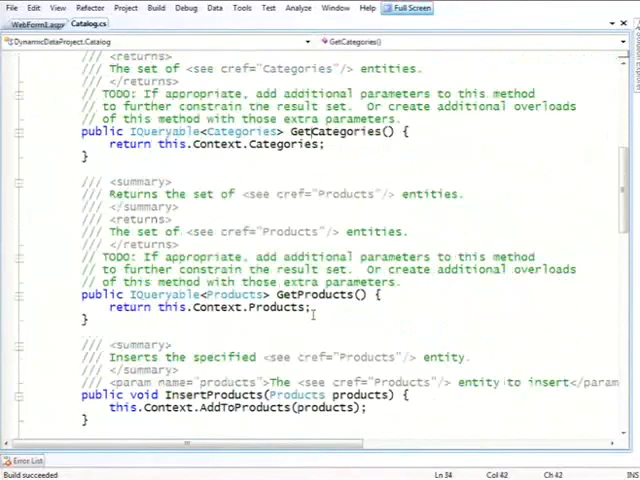
scroll("down", 3)
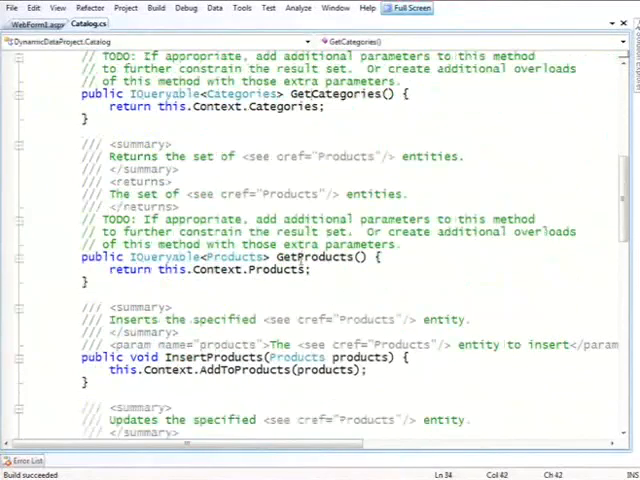
scroll("down", 3)
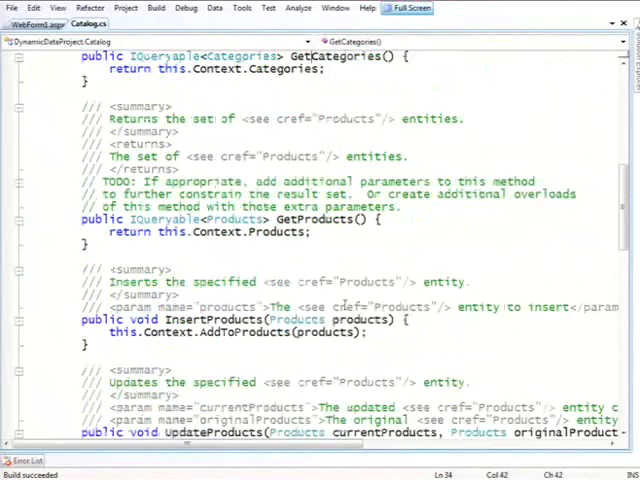
scroll("down", 3)
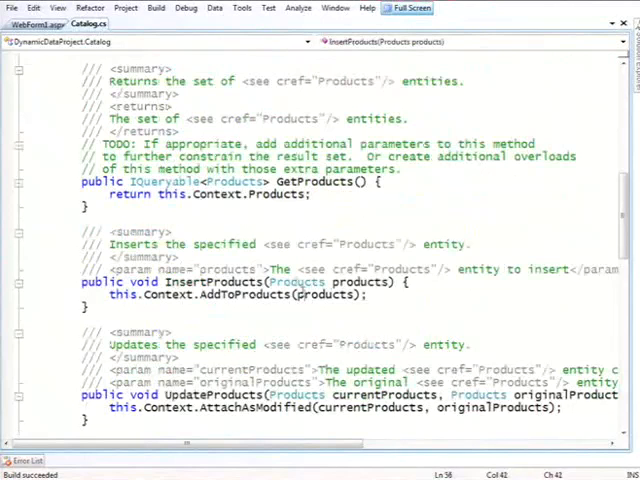
scroll("down", 3)
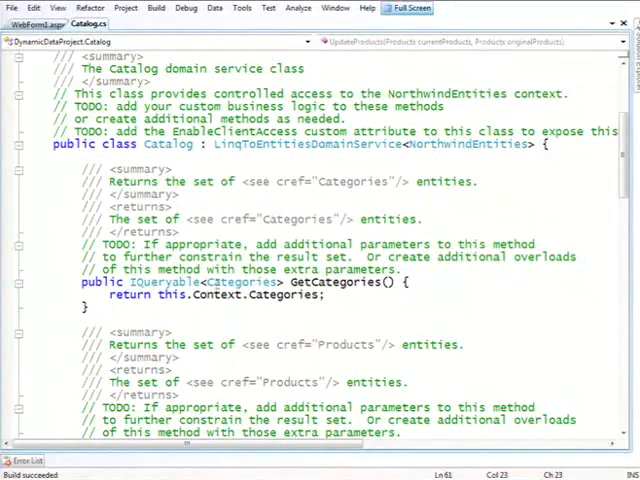
scroll("down", 3)
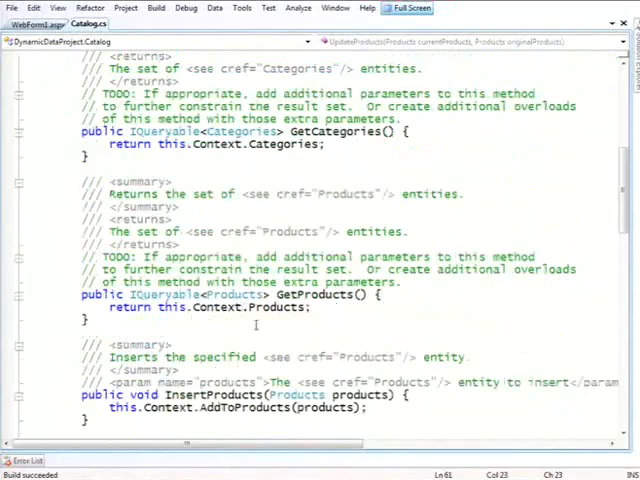
scroll("down", 3)
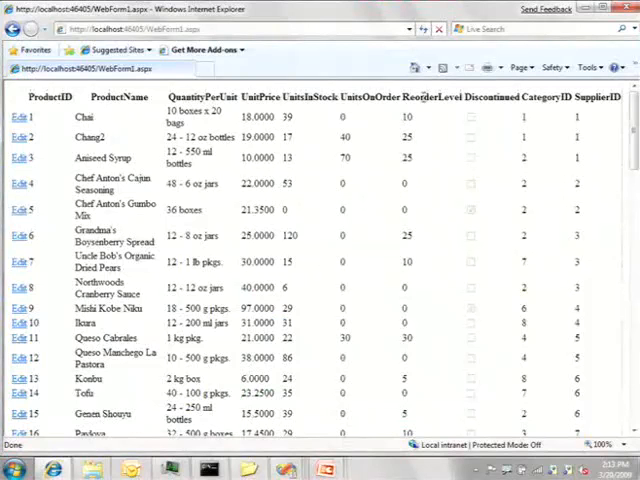
mouse_move(424, 219)
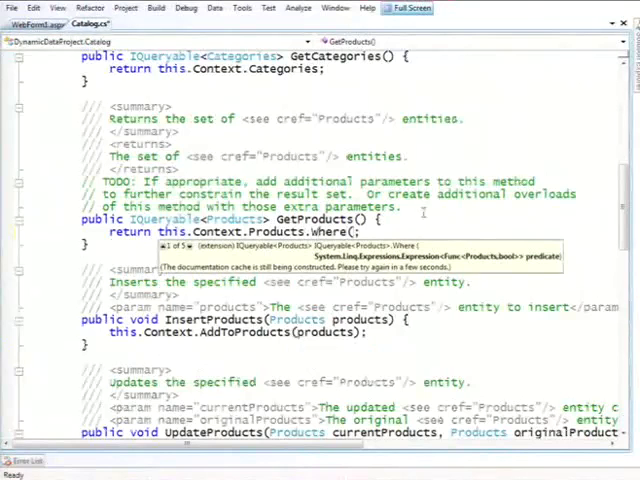
Change GetProducts to return this.Context.Products.Where(p => p.ReorderLevel > 0).
type("p=>p)")
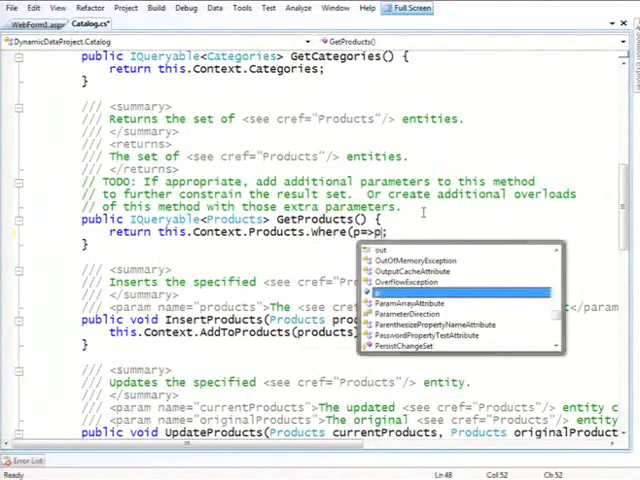
type("ReorderLevel")
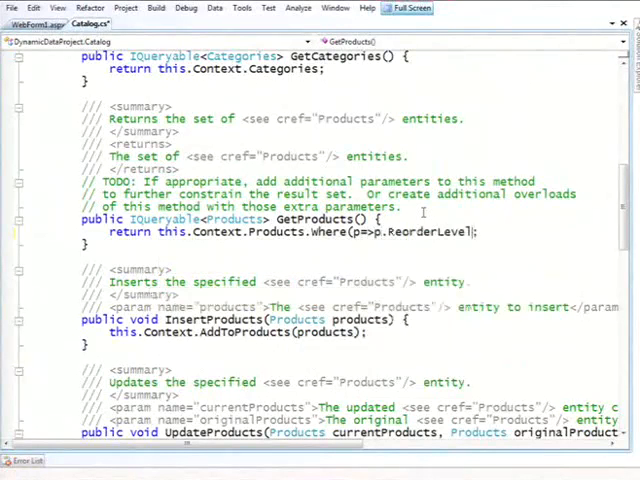
type(">0")
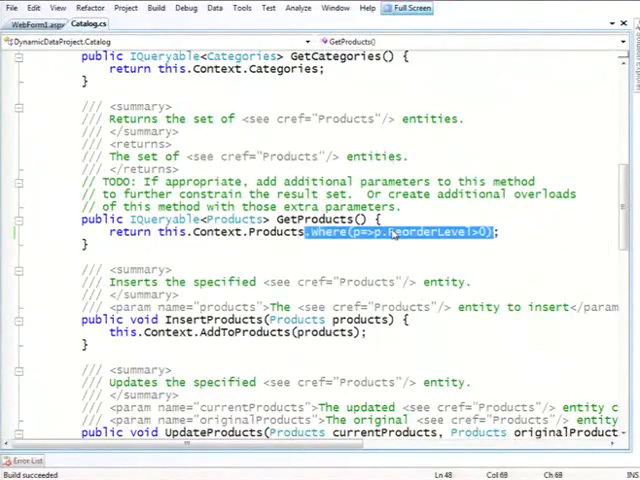
Remove the ReorderLevel filter and append a string to currentProducts.ProductName in UpdateProducts.
key("Delete")
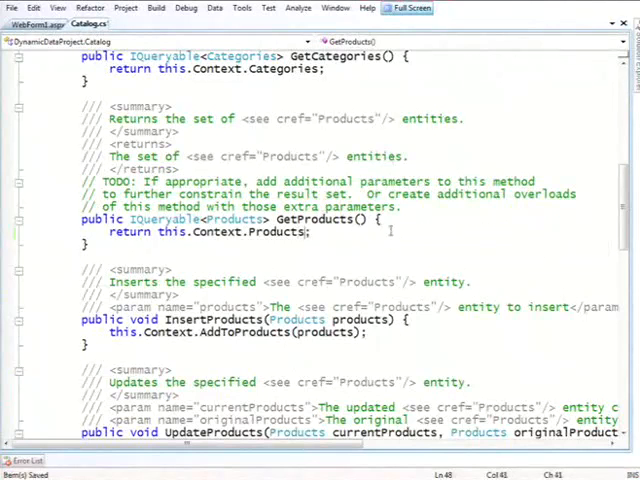
scroll("down", 3)
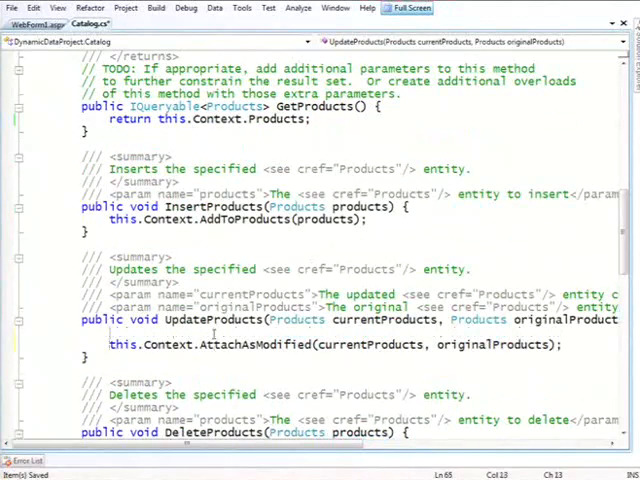
type("currentProducts.ProductName=")
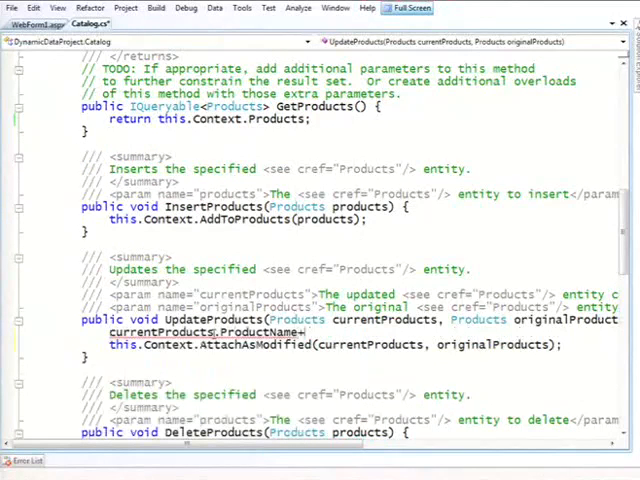
type("\"\";")
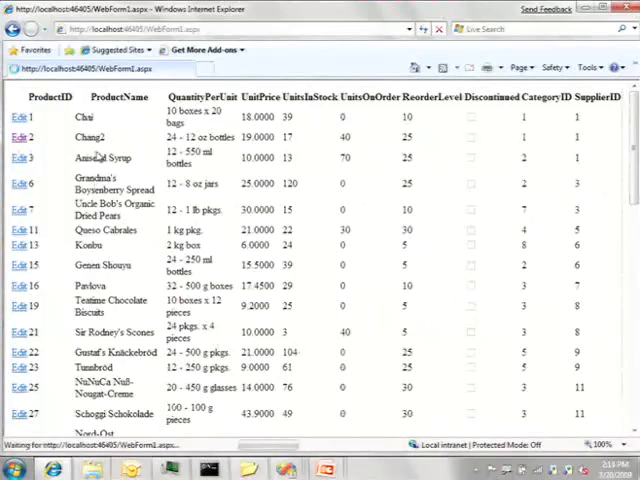
Commit the Chang product edit and scroll the grid to check the changed name.
left_click(18, 127)
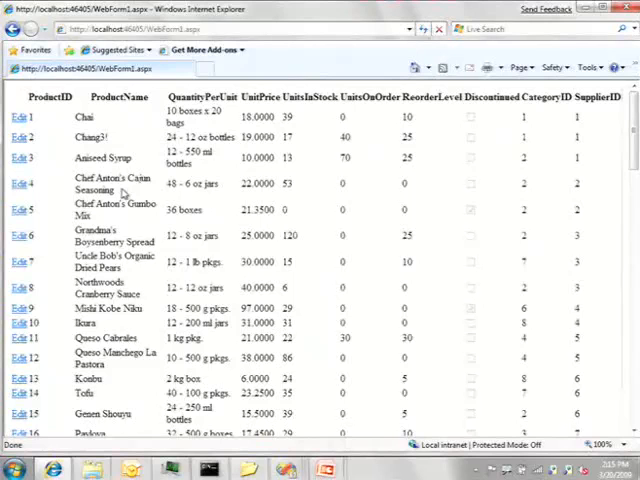
scroll("down", 3)
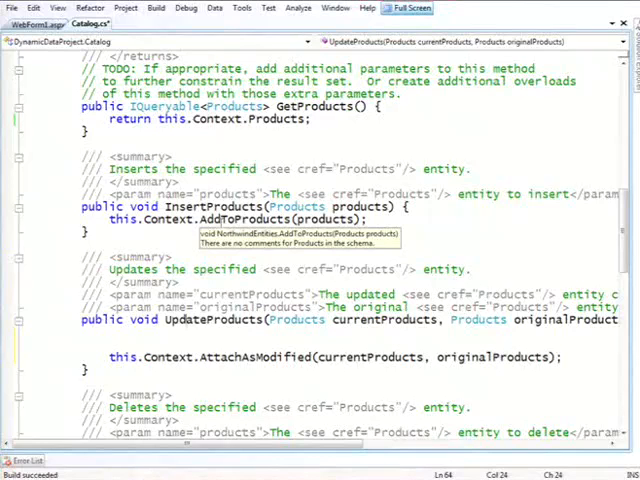
mouse_move(215, 255)
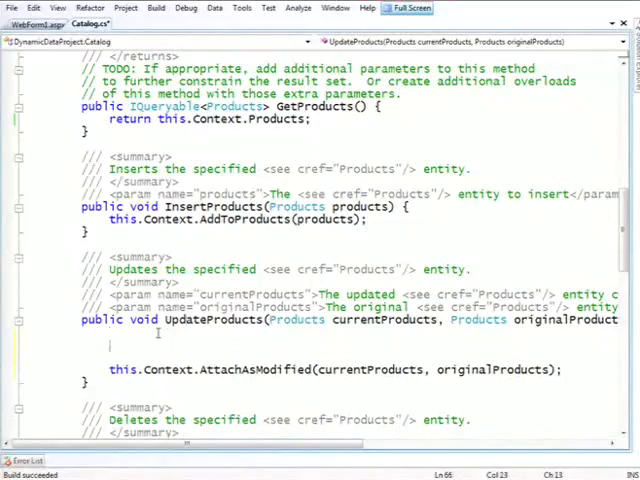
In UpdateProducts, throw ValidationException("Bad reorder...") when currentProducts.ReorderLevel equals 17.
type("if (currentProducts")
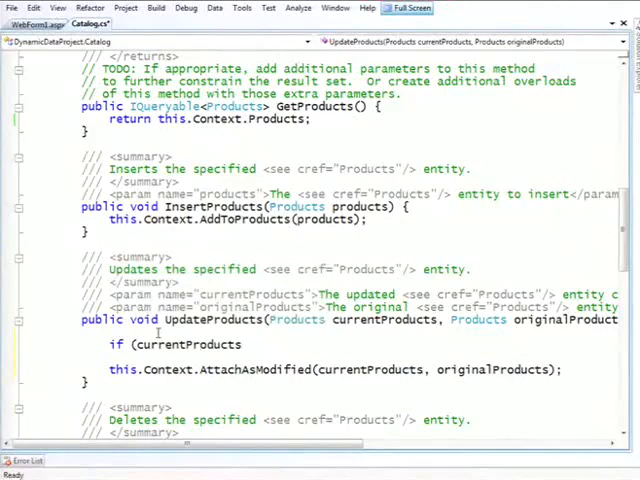
type("ReorderLevel")
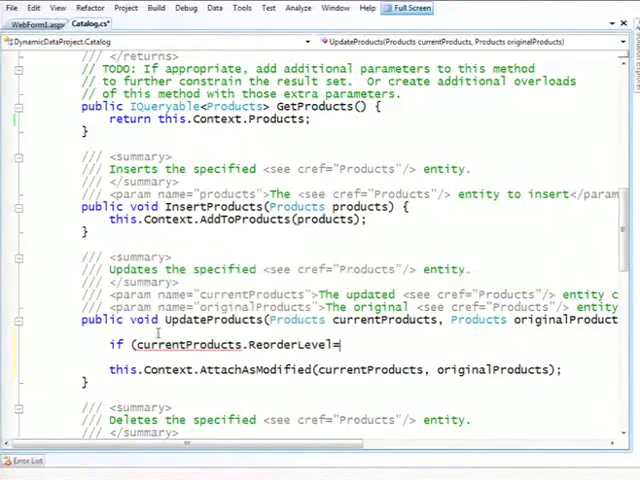
type("=17")
type("thr")
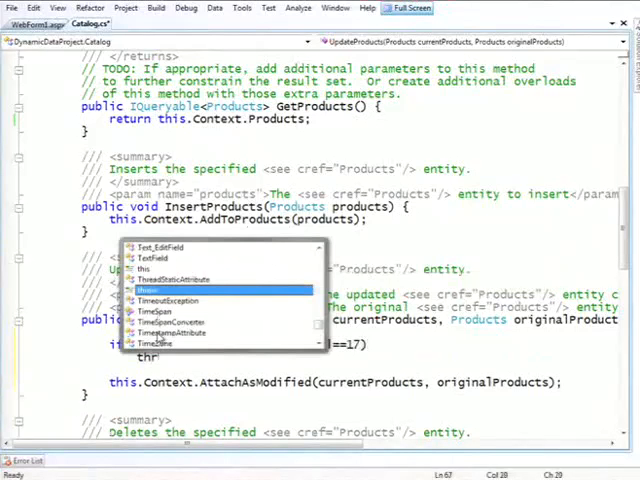
type("ValidationException")
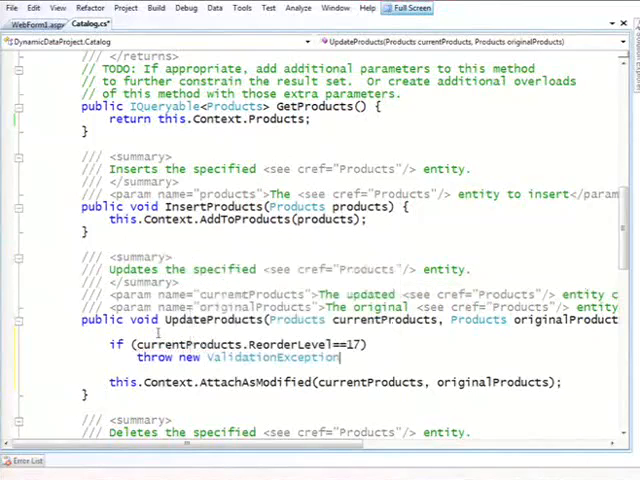
type("(\"")
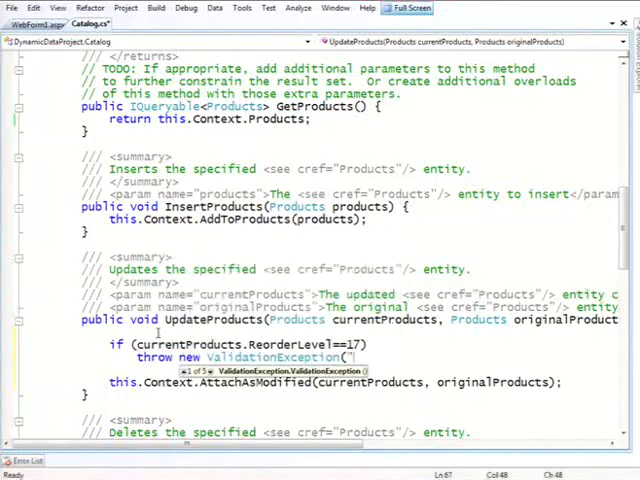
type("Bad reord")
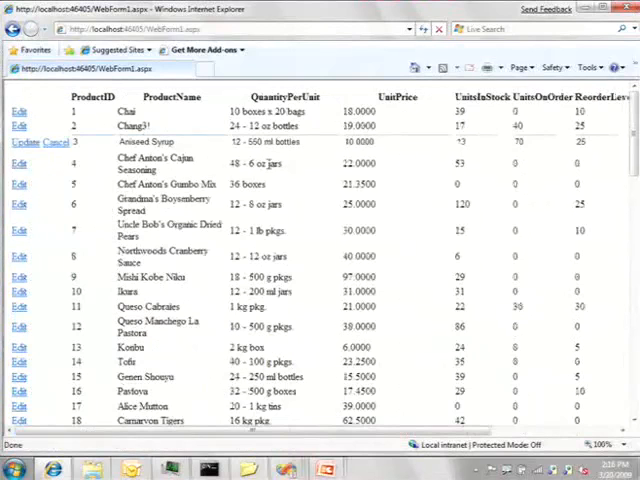
Submit the edited Aniseed Syrup row to trigger the ReorderLevel validation.
left_click(588, 141)
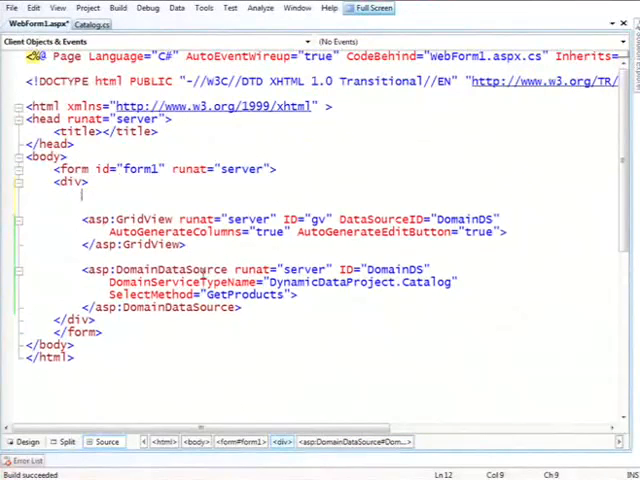
Start an <asp:D server tag above the GridView to find DomainValidator.
type("<")
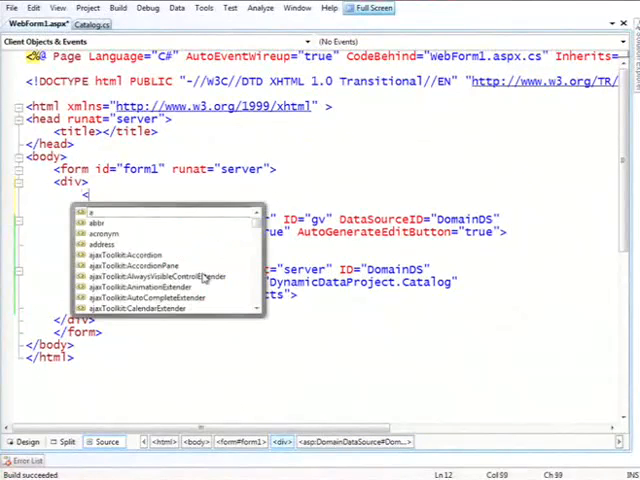
type("asp:D")
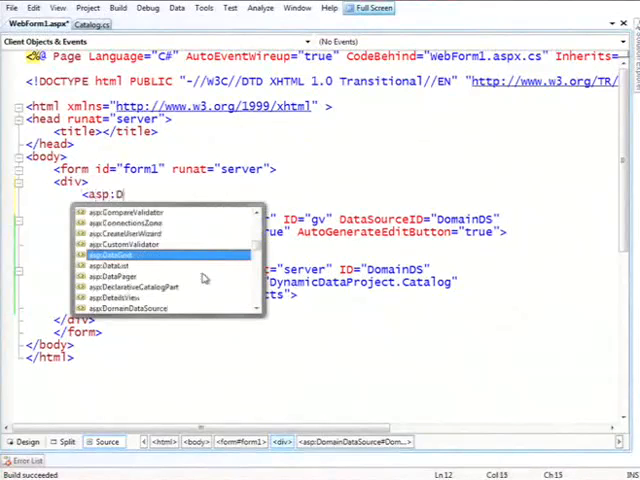